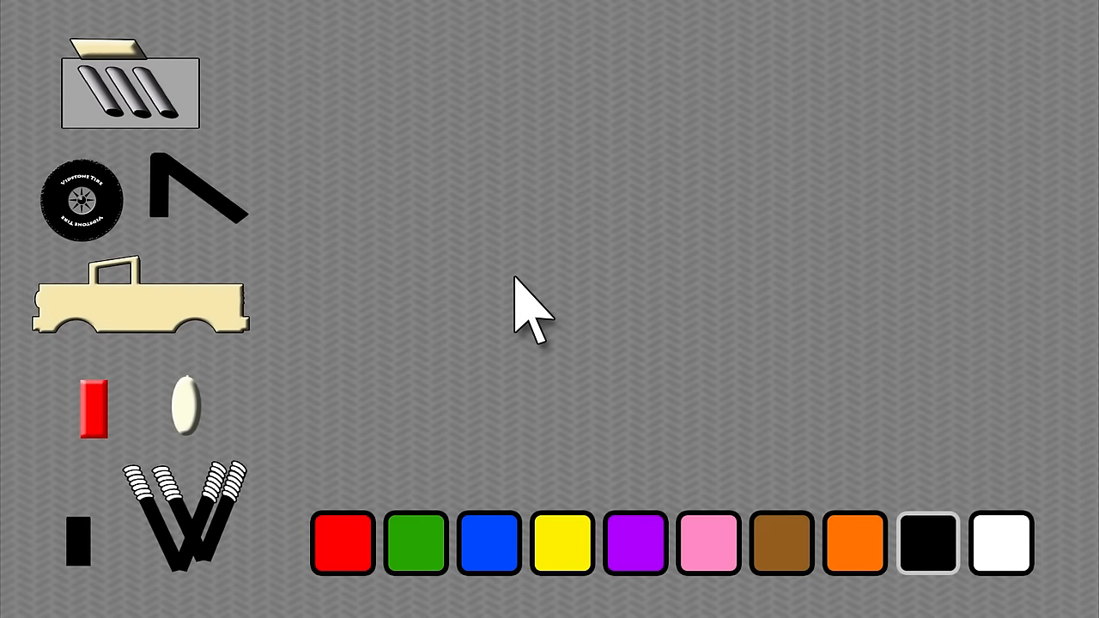
mouse_move(215, 335)
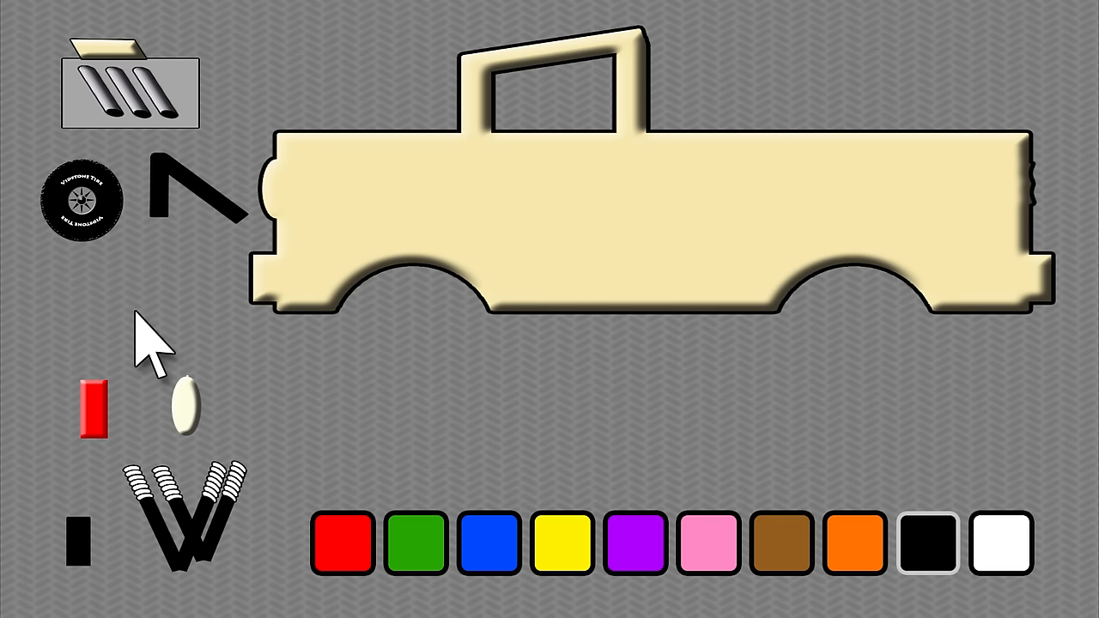
mouse_move(386, 310)
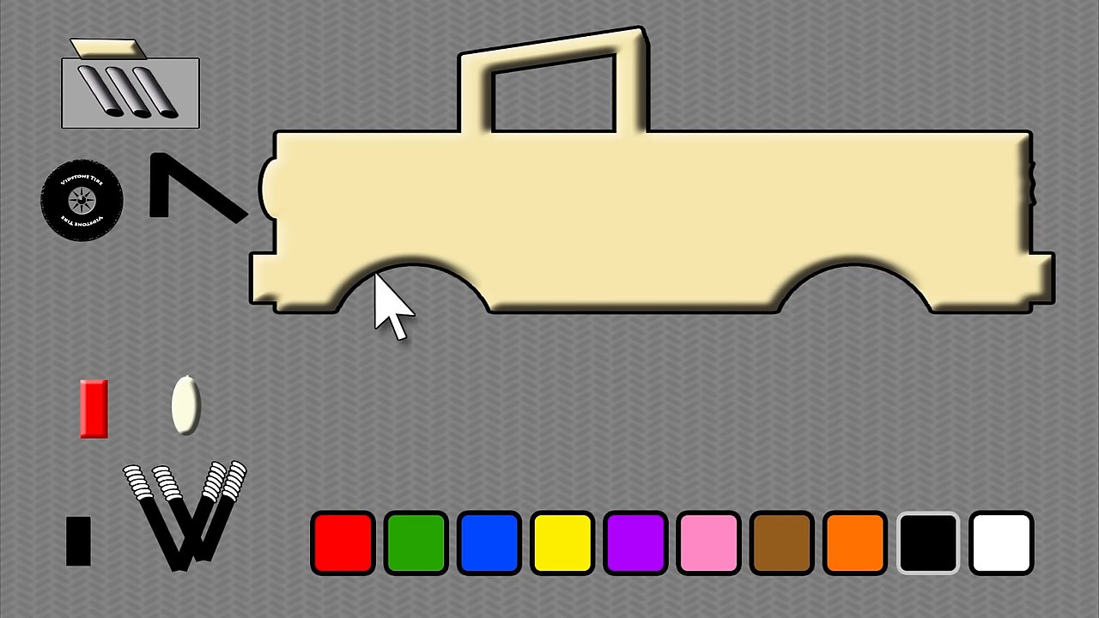
mouse_move(622, 258)
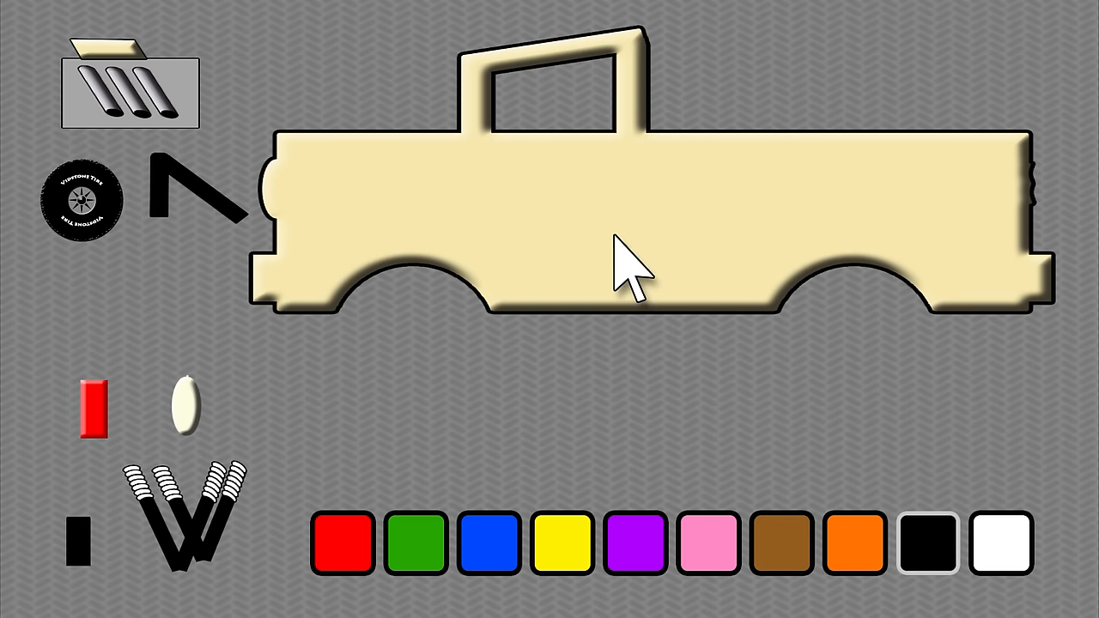
mouse_move(331, 172)
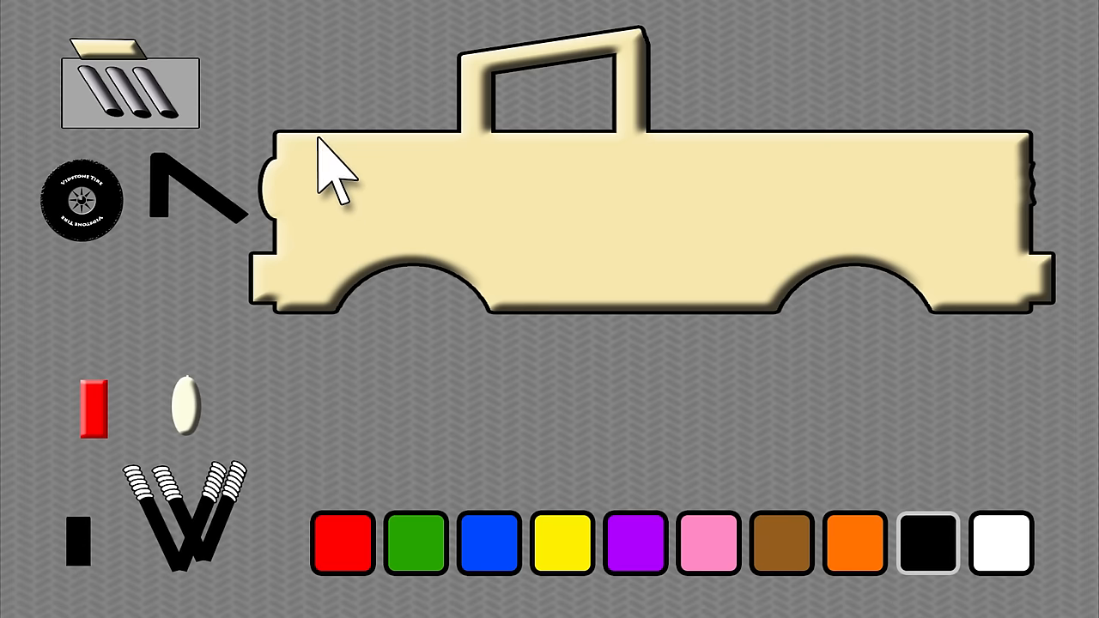
mouse_move(134, 99)
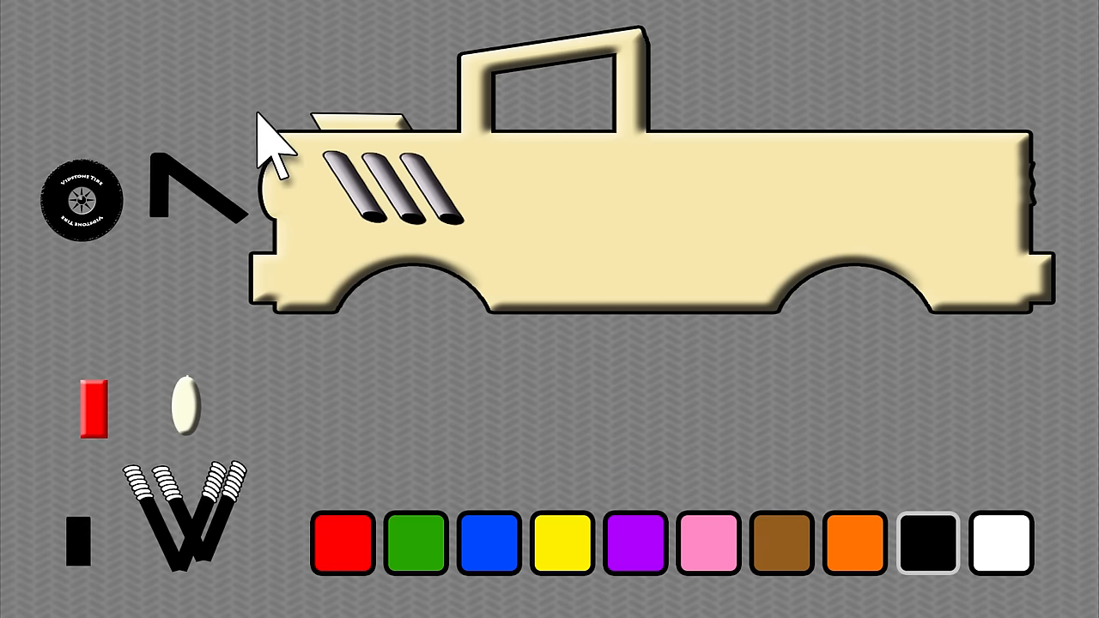
mouse_move(622, 249)
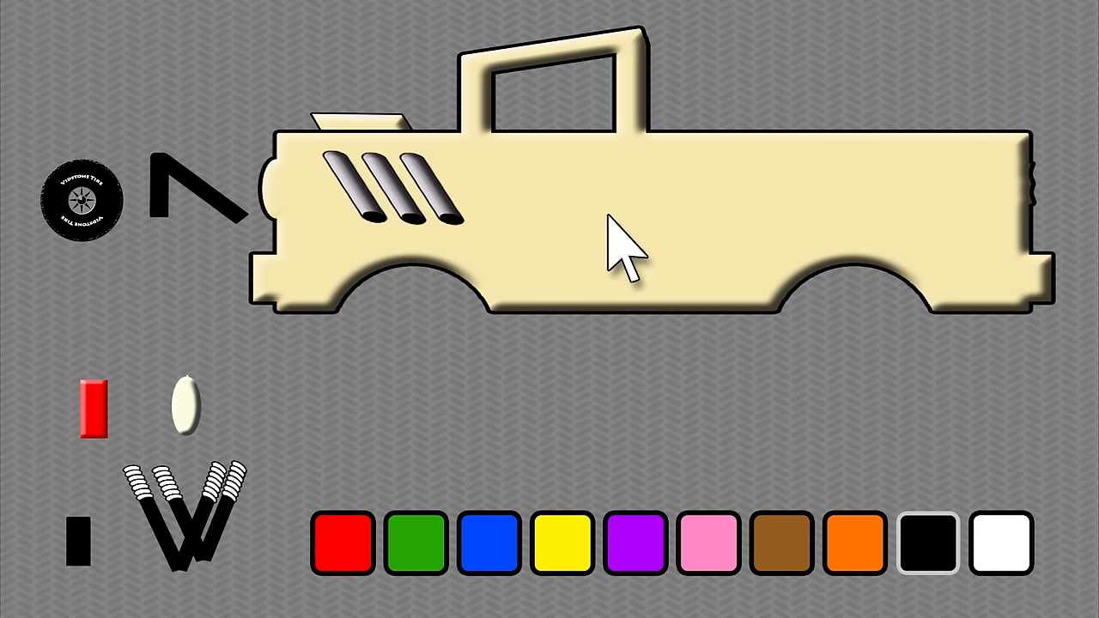
mouse_move(296, 215)
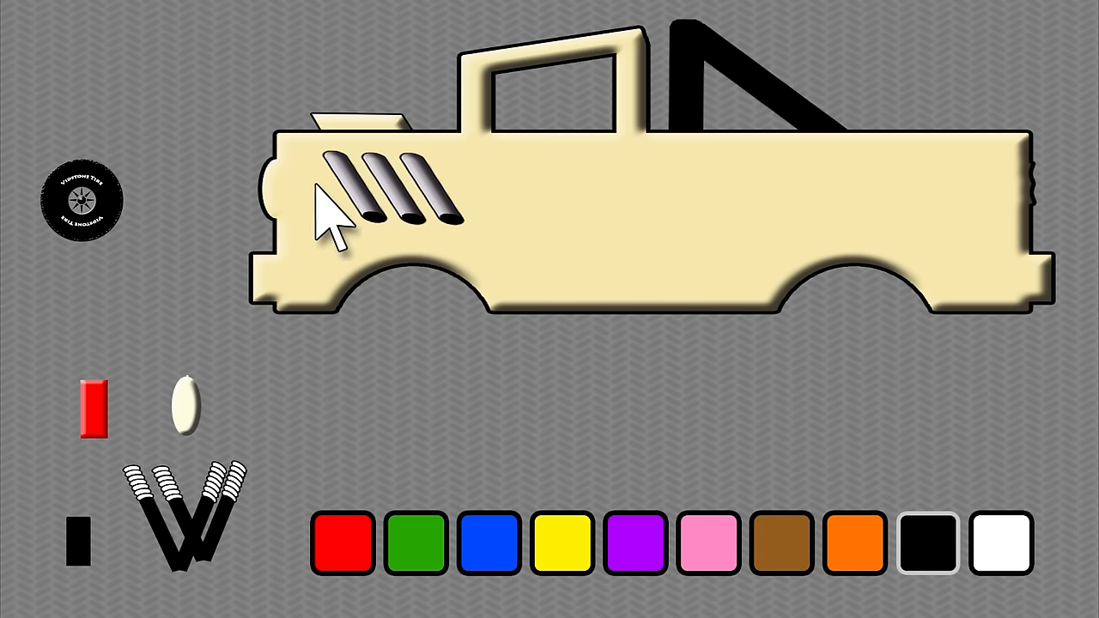
mouse_move(619, 253)
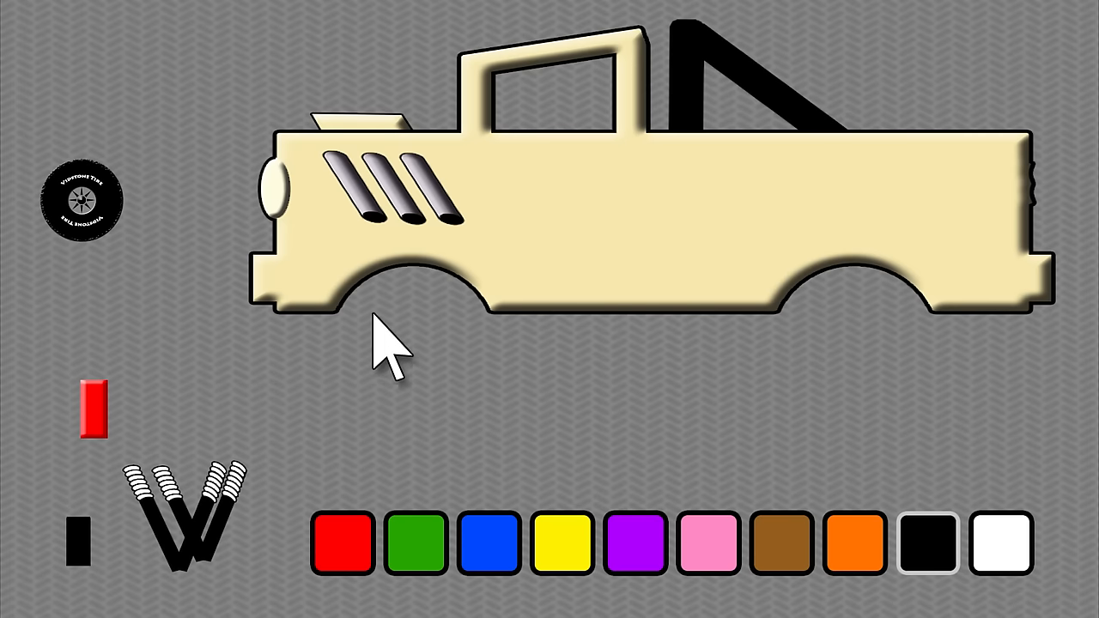
mouse_move(601, 237)
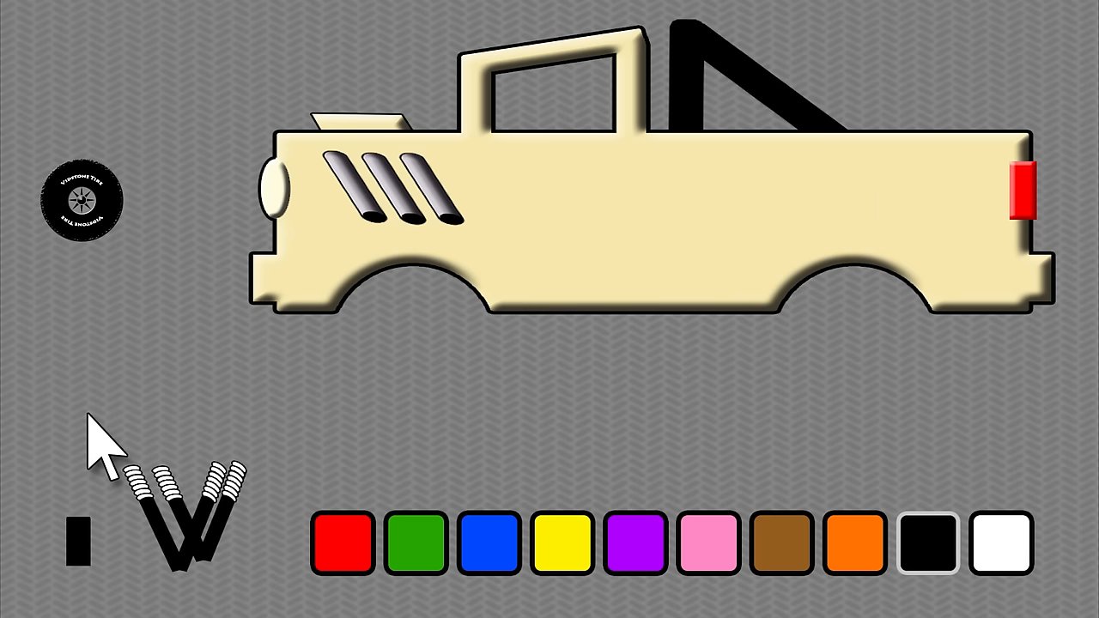
mouse_move(241, 395)
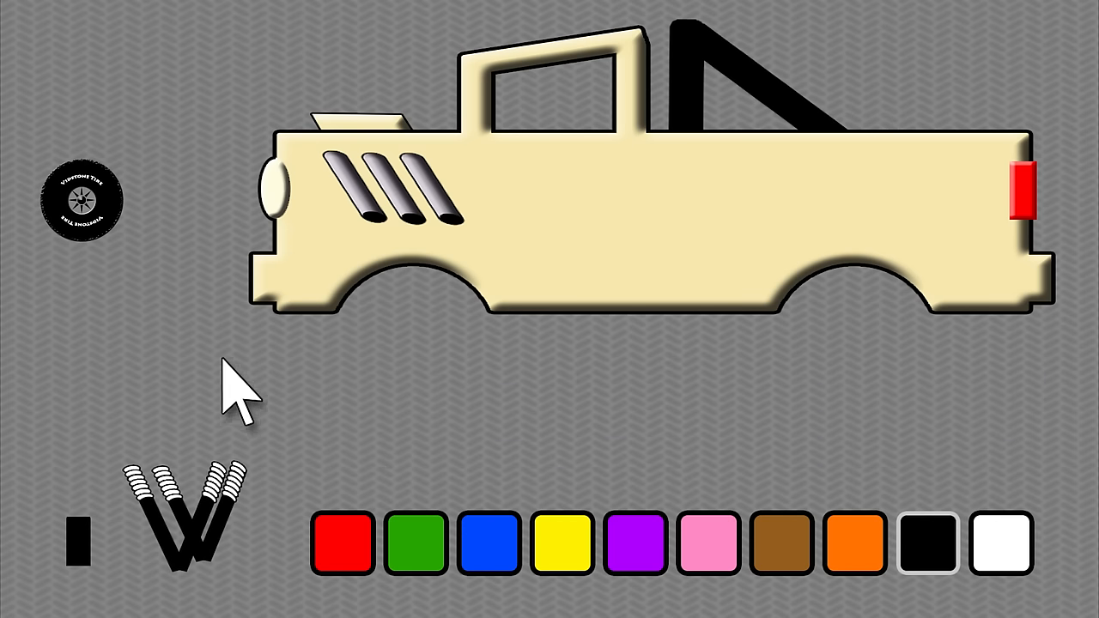
mouse_move(601, 240)
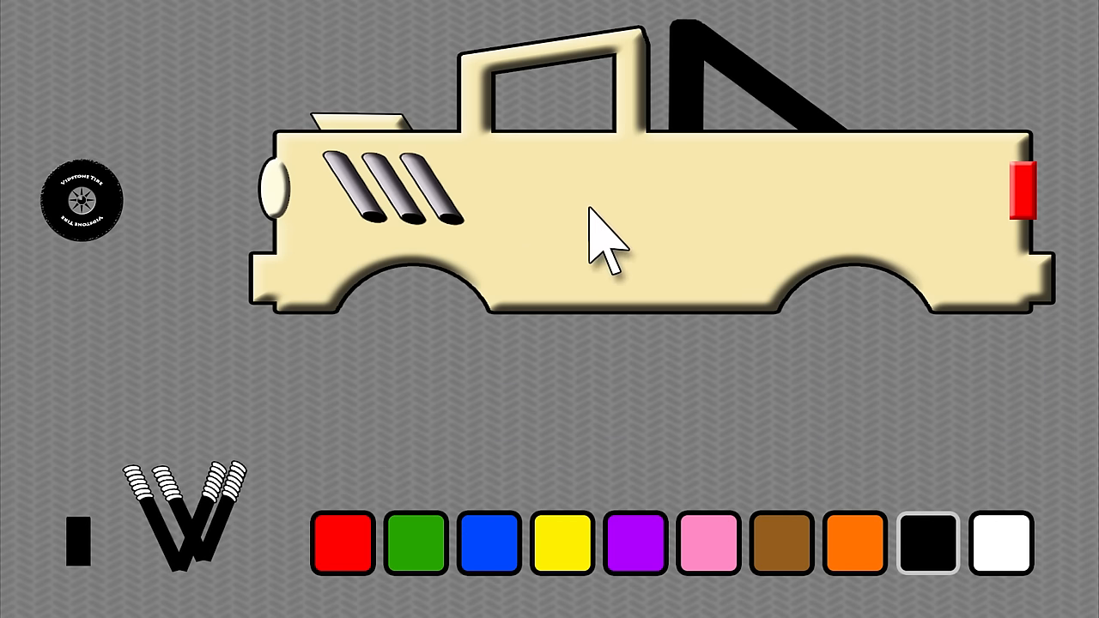
mouse_move(614, 241)
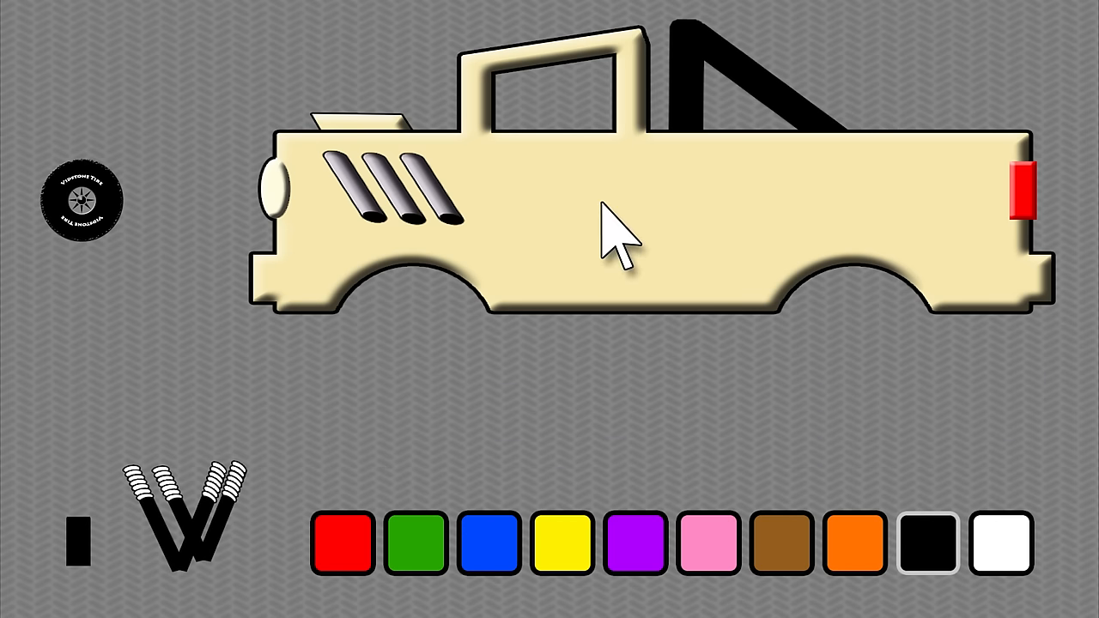
mouse_move(490, 335)
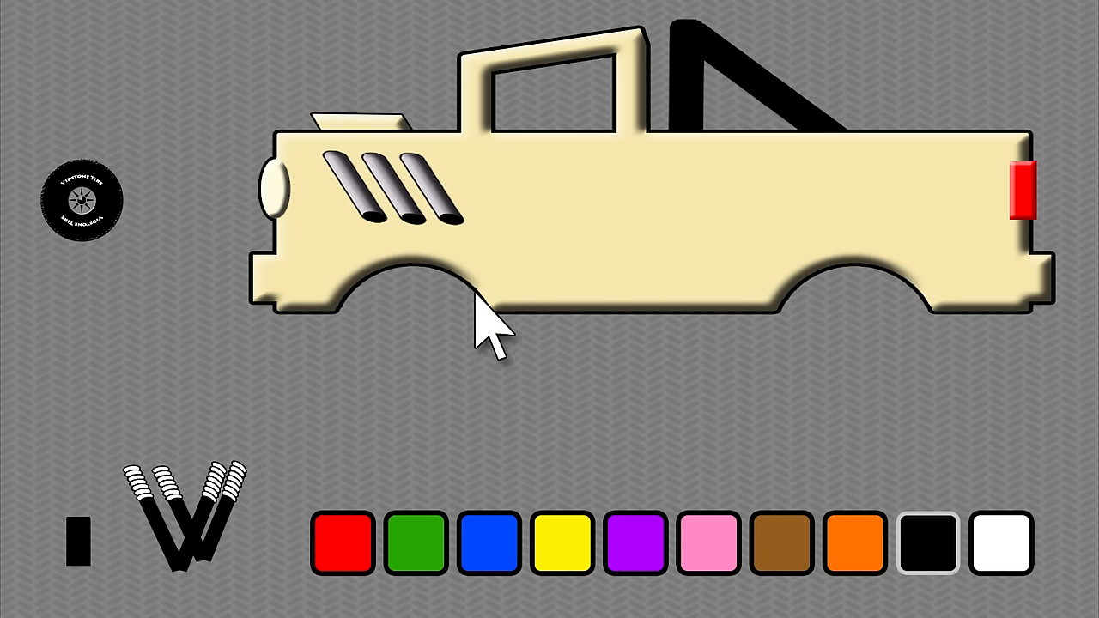
mouse_move(215, 516)
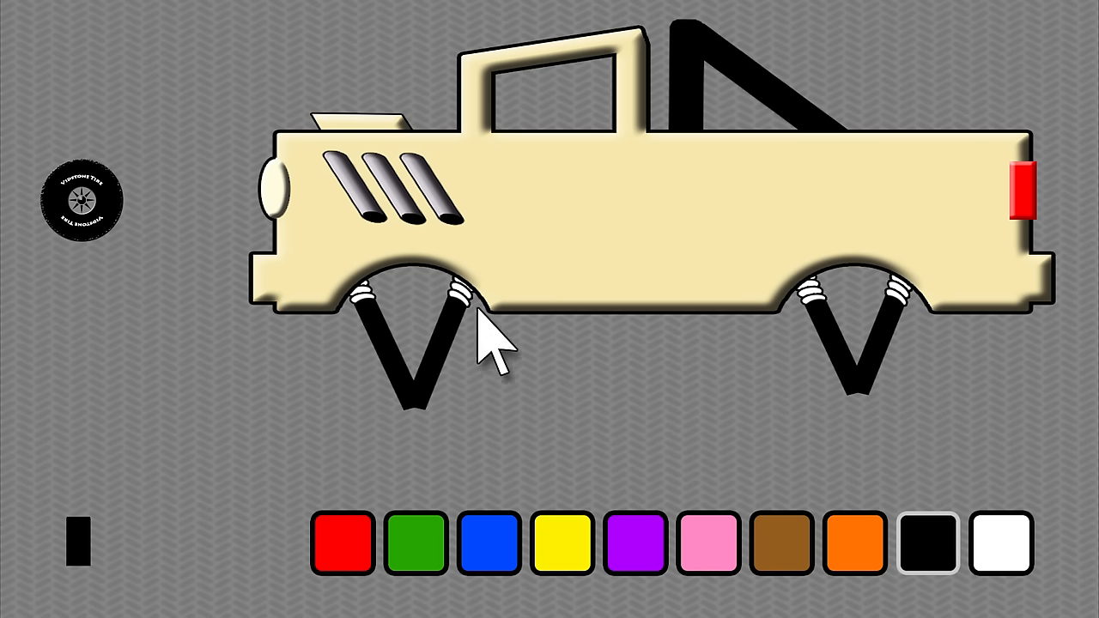
mouse_move(640, 244)
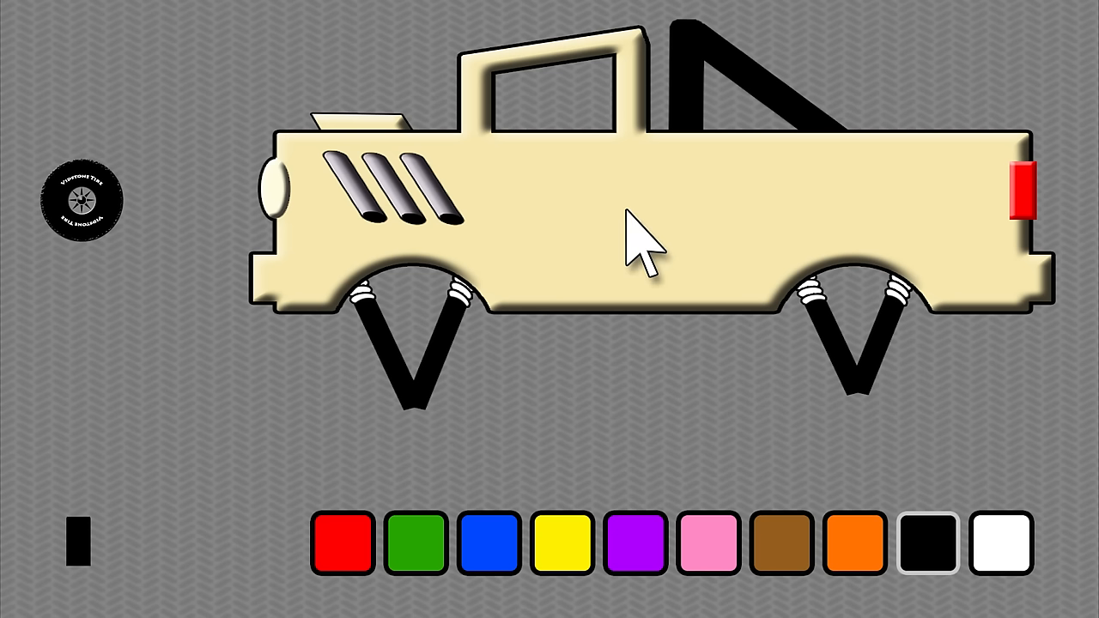
mouse_move(558, 283)
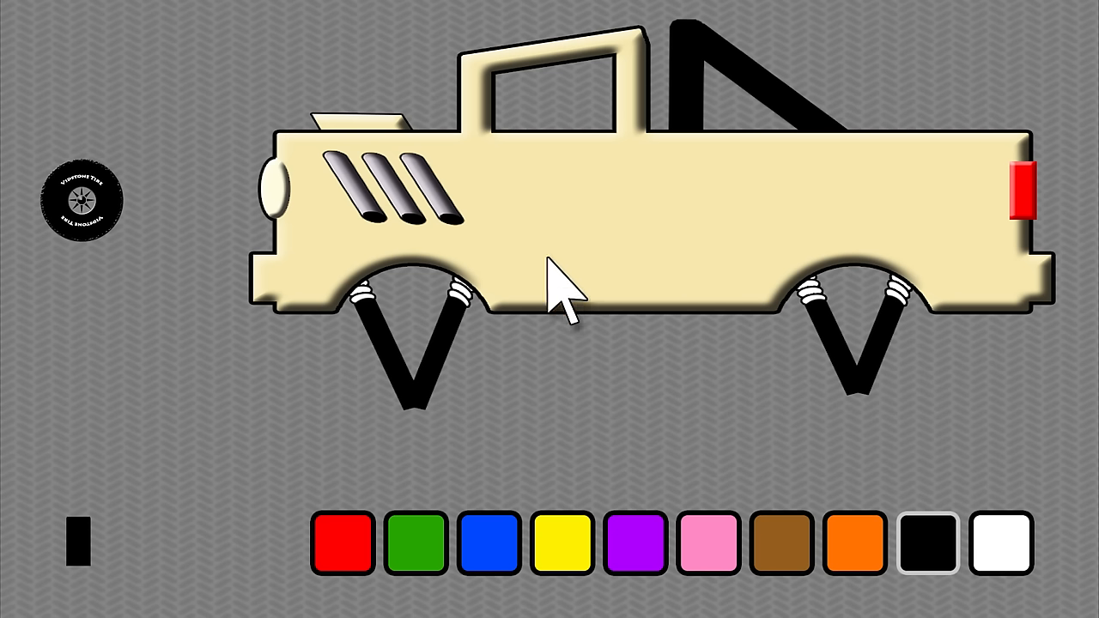
mouse_move(232, 490)
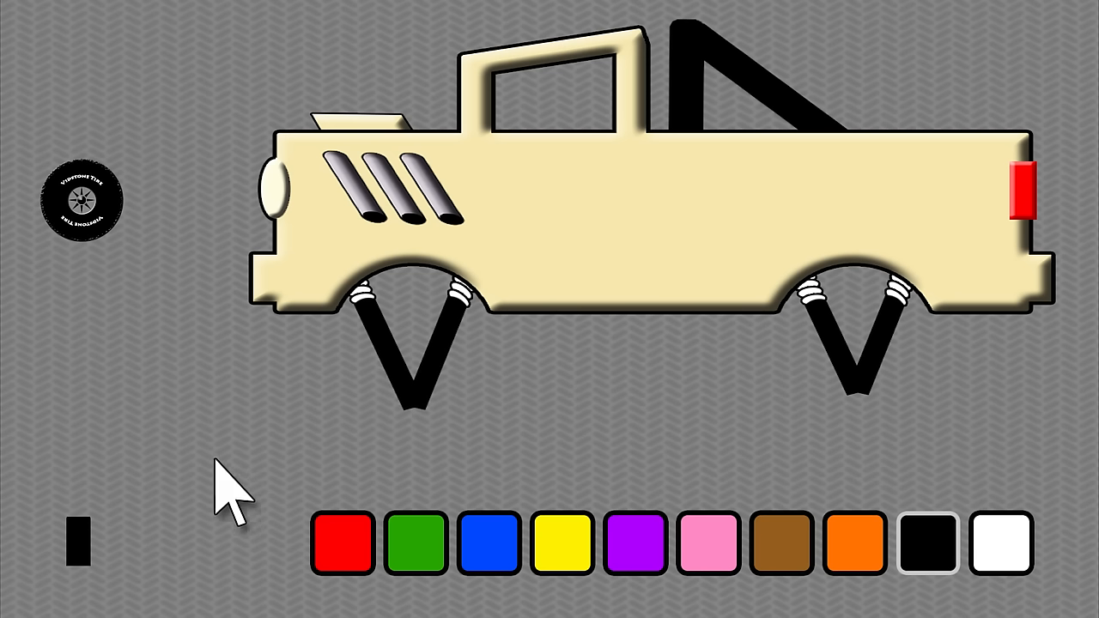
mouse_move(82, 559)
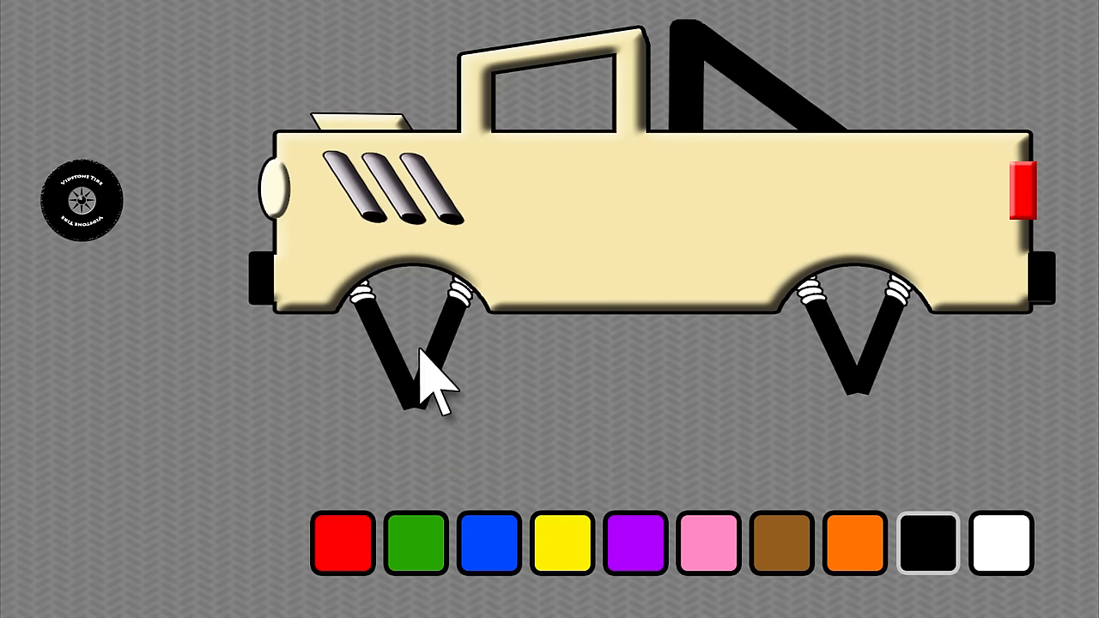
mouse_move(648, 253)
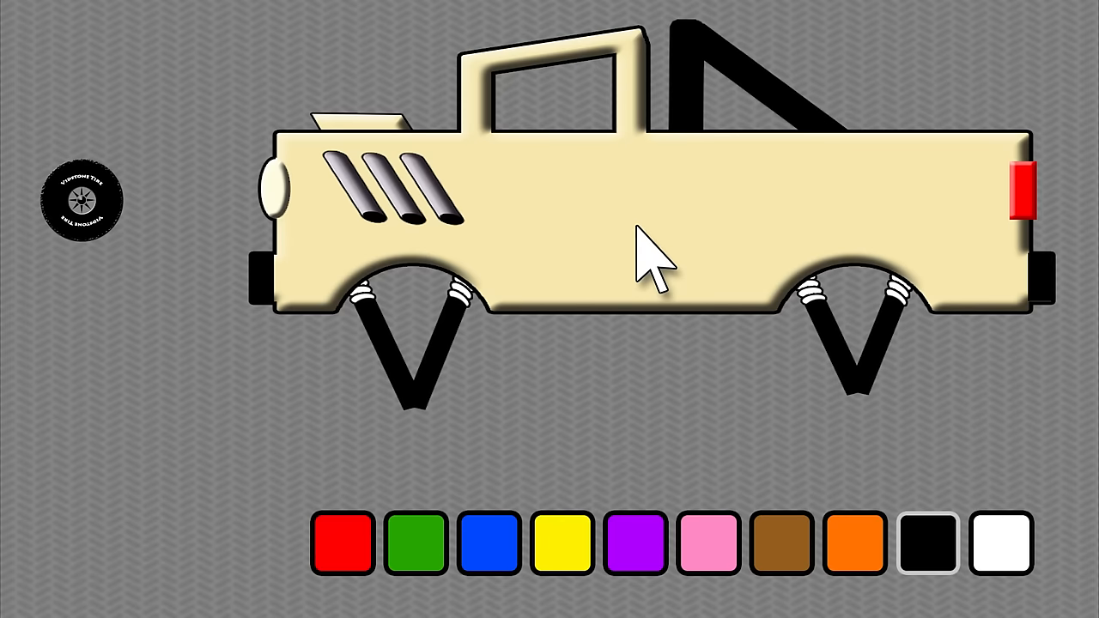
mouse_move(553, 254)
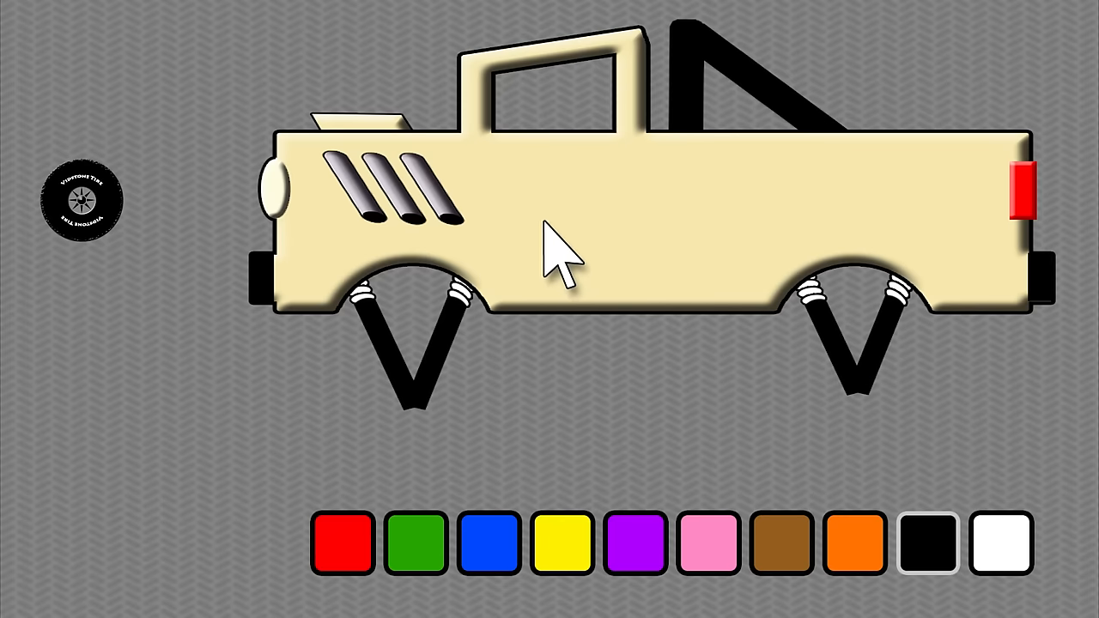
mouse_move(206, 240)
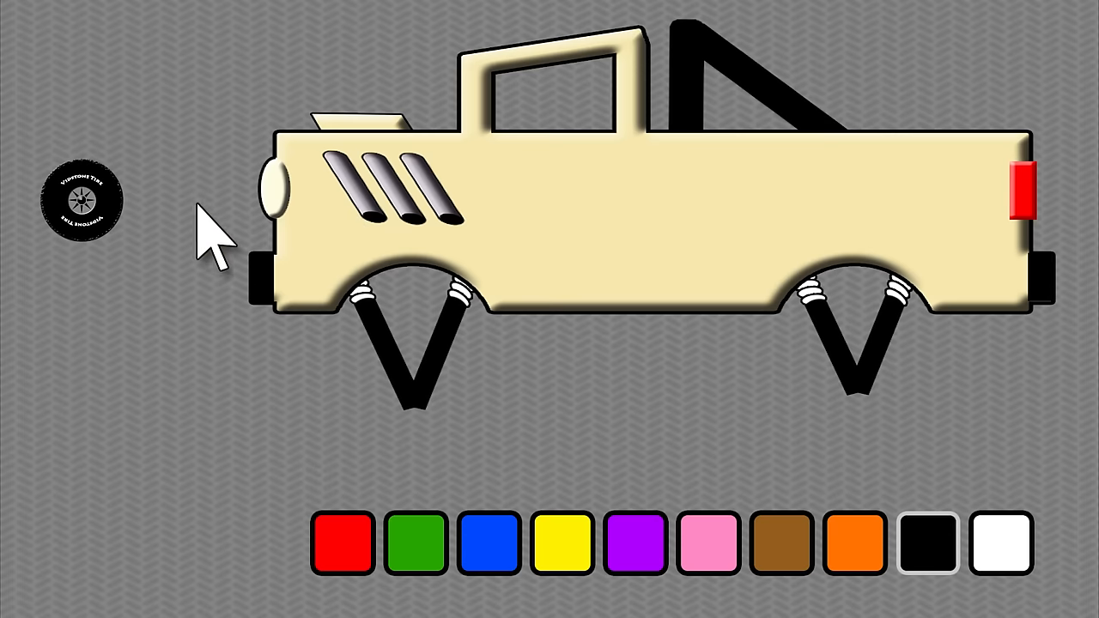
mouse_move(86, 224)
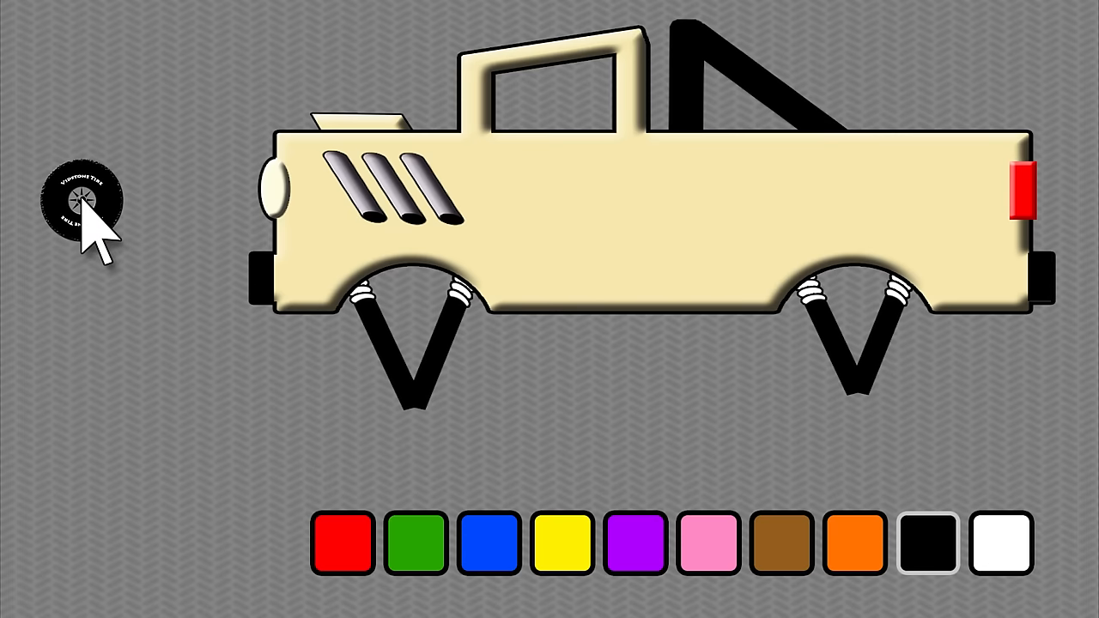
Step: Fit large black Vidstone tires into both wheel arches over the shocks
left_click(82, 202)
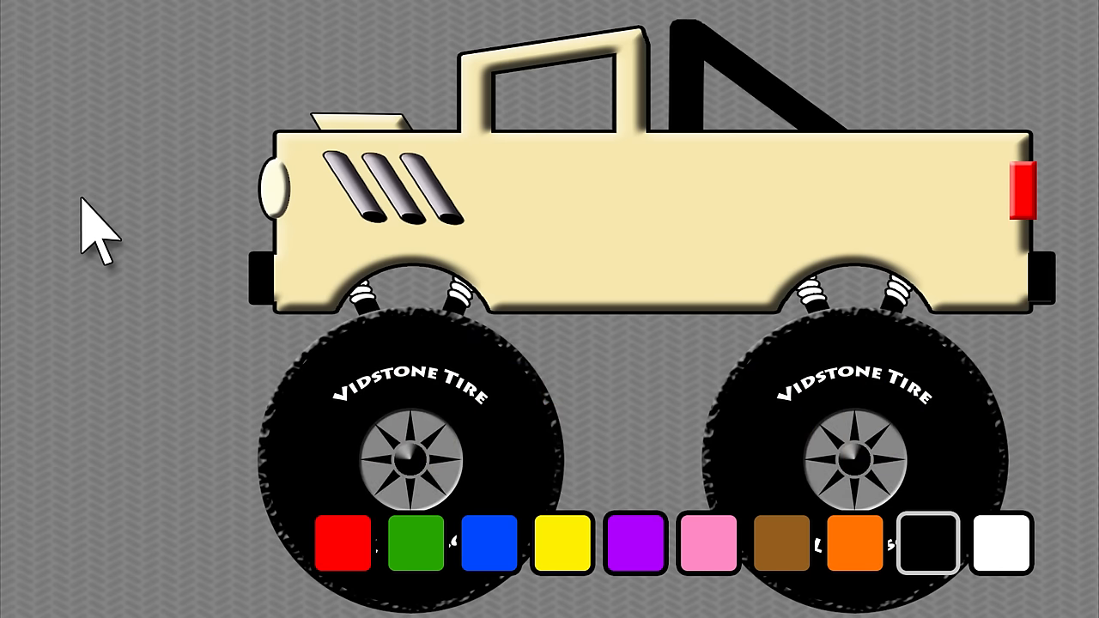
mouse_move(468, 236)
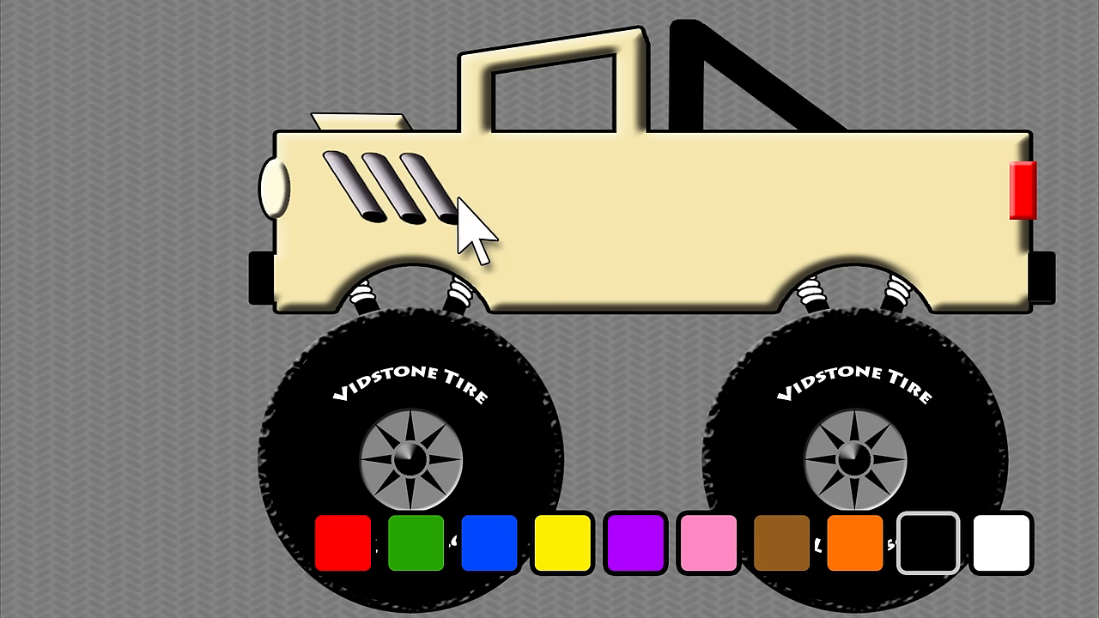
mouse_move(619, 232)
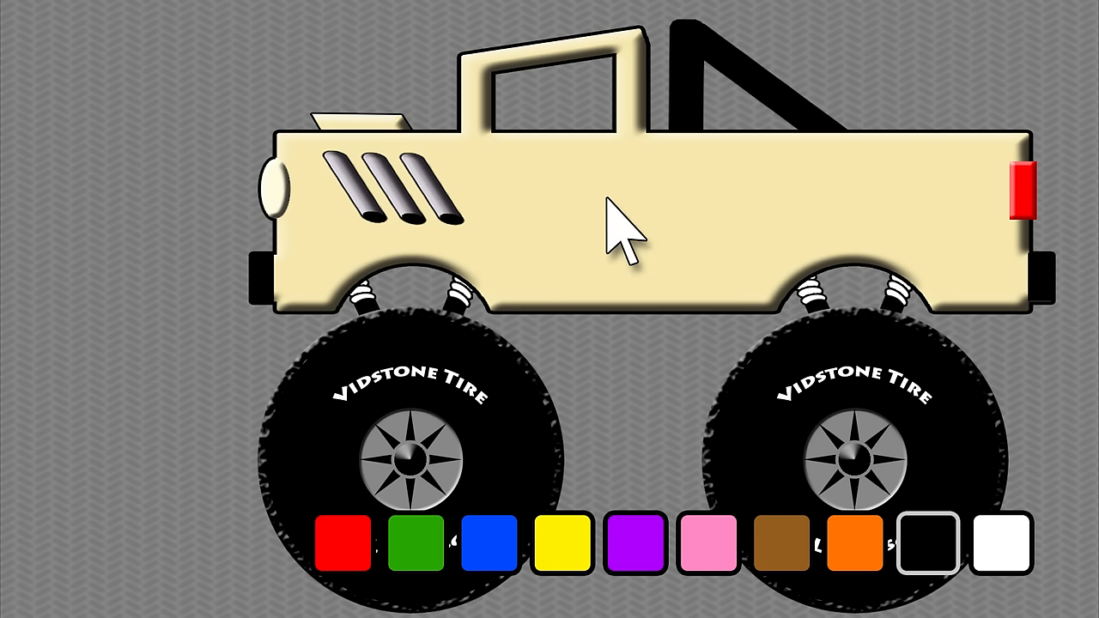